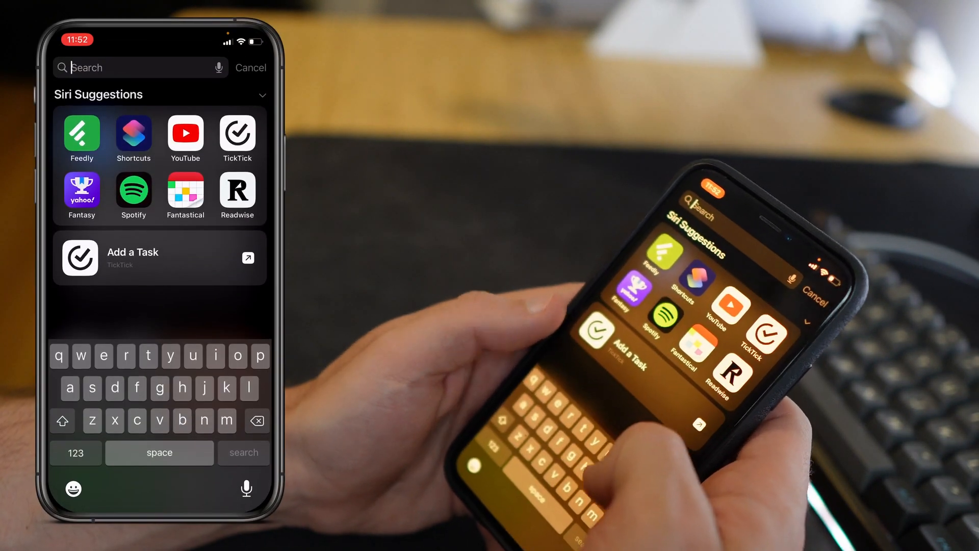
# - Open Shortcuts from a Spotlight search for 'shortcuts' and create the new shortcut Dictate 2
pyautogui.write('shortcuts')
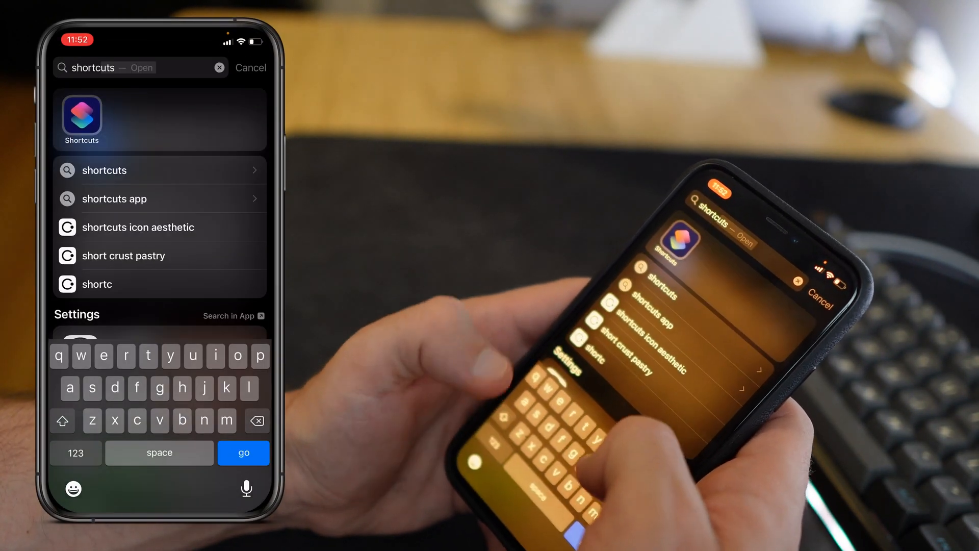
pyautogui.click(81, 117)
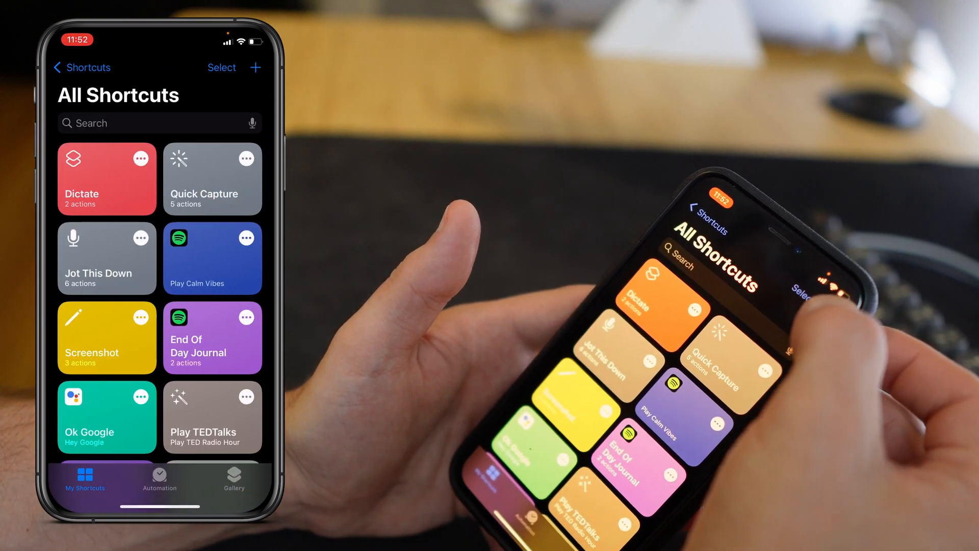
pyautogui.click(255, 67)
pyautogui.write('Dictate 2')
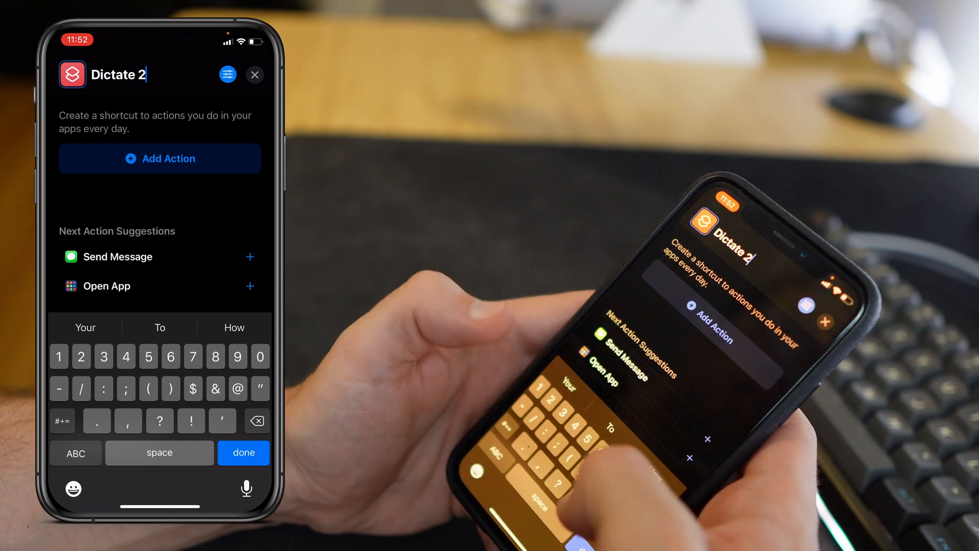
# - Set the Dictate 2 icon to purple with the AirPods glyph from Objects
pyautogui.click(72, 74)
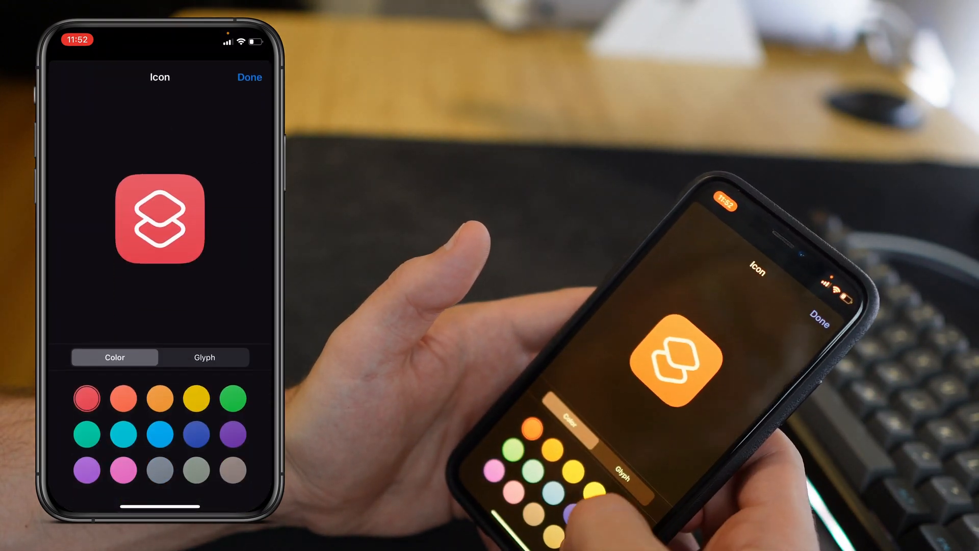
pyautogui.click(205, 357)
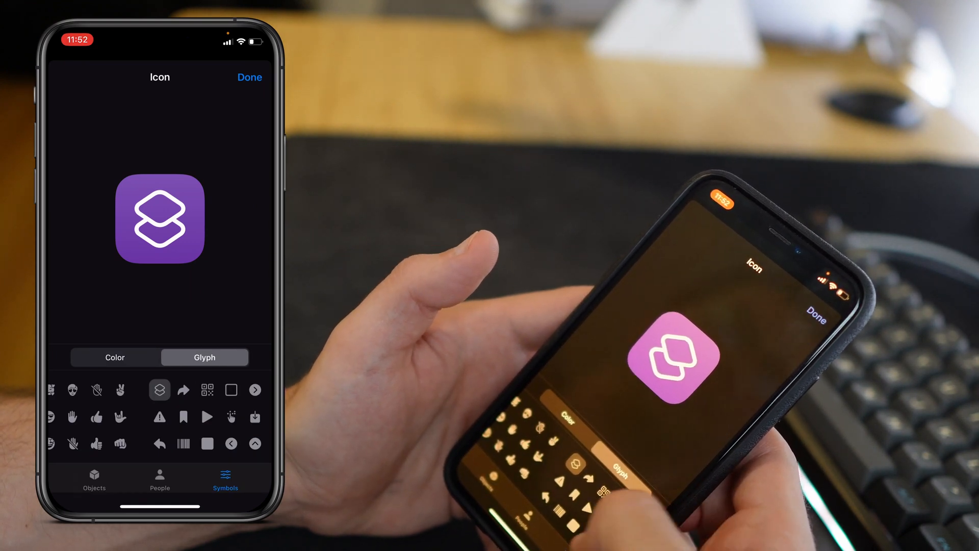
pyautogui.click(159, 475)
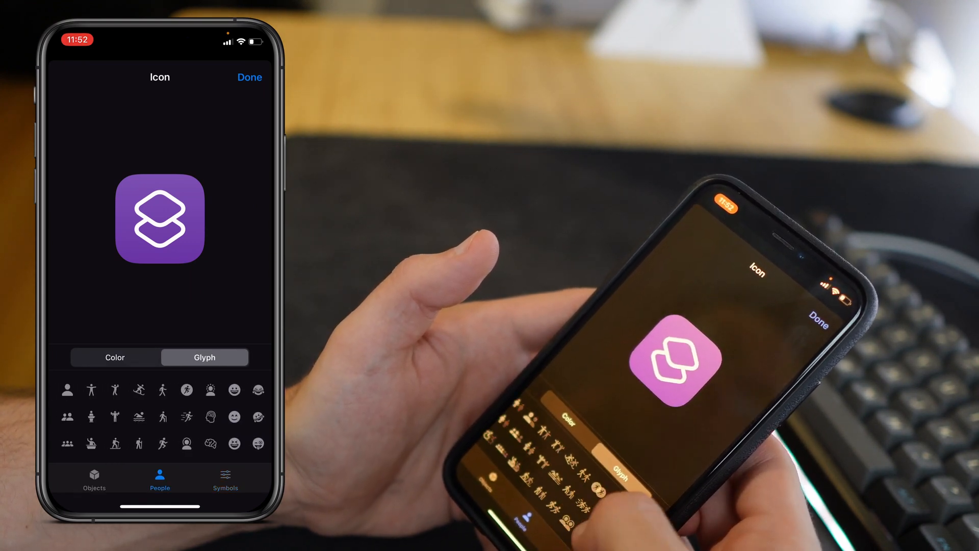
pyautogui.click(94, 474)
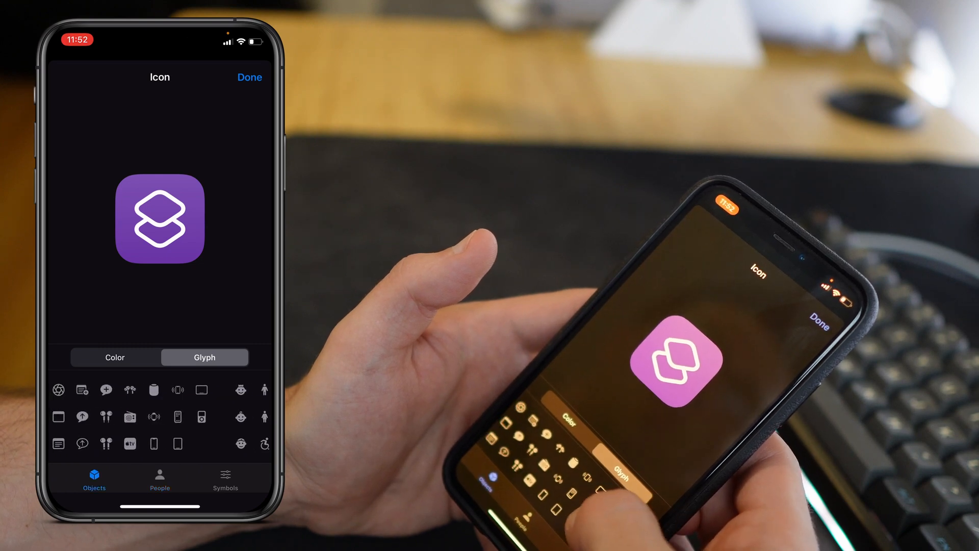
pyautogui.click(130, 389)
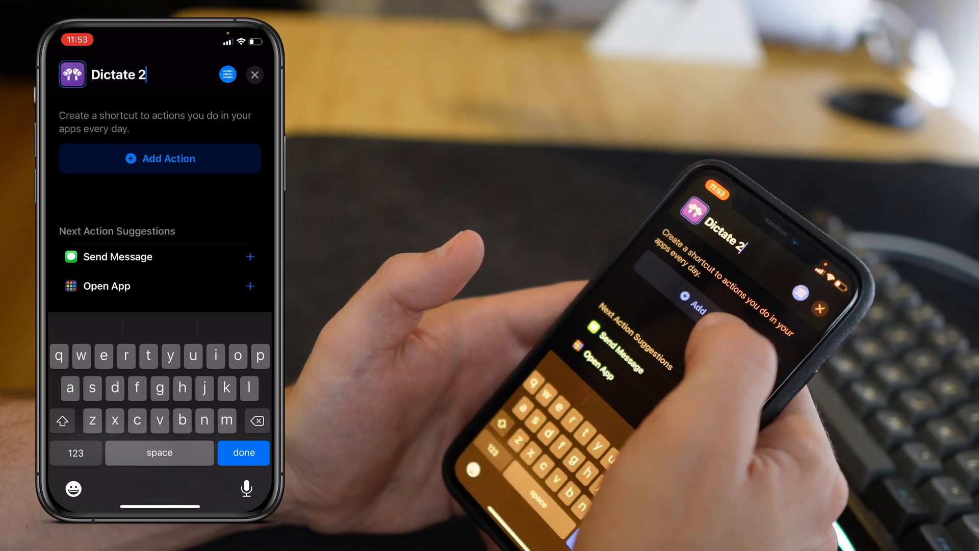
# - Add a Dictate Text action found by searching 'Dictat', and expand its language and pause options
pyautogui.click(160, 159)
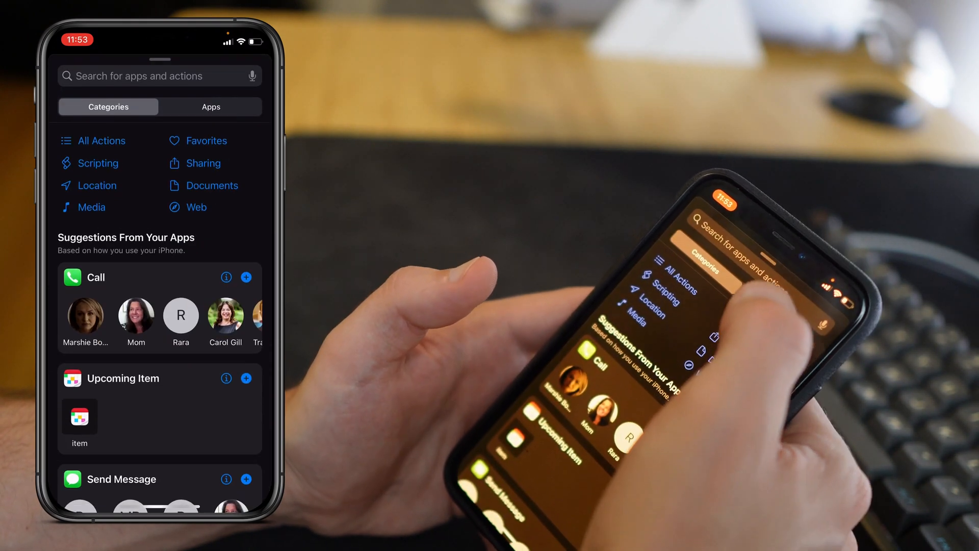
pyautogui.click(143, 75)
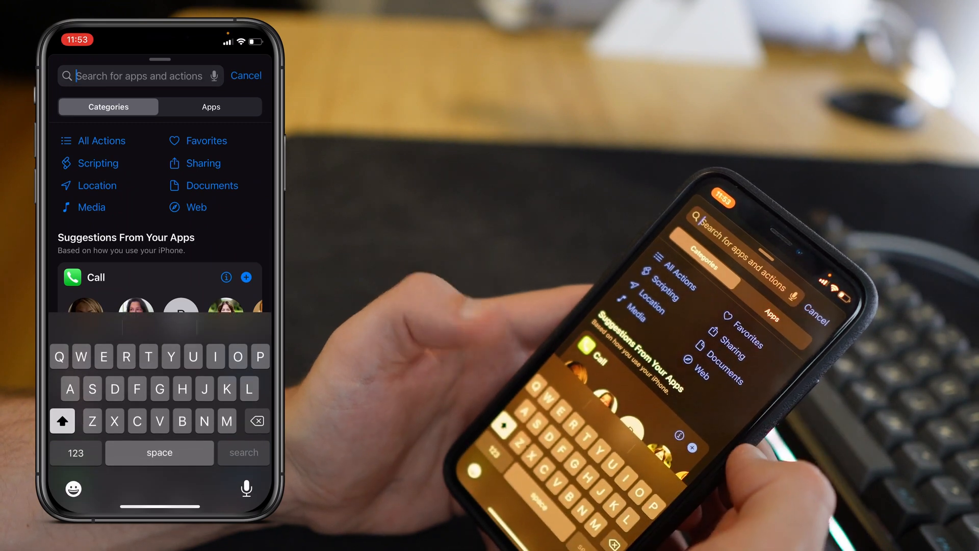
pyautogui.write('Dictat')
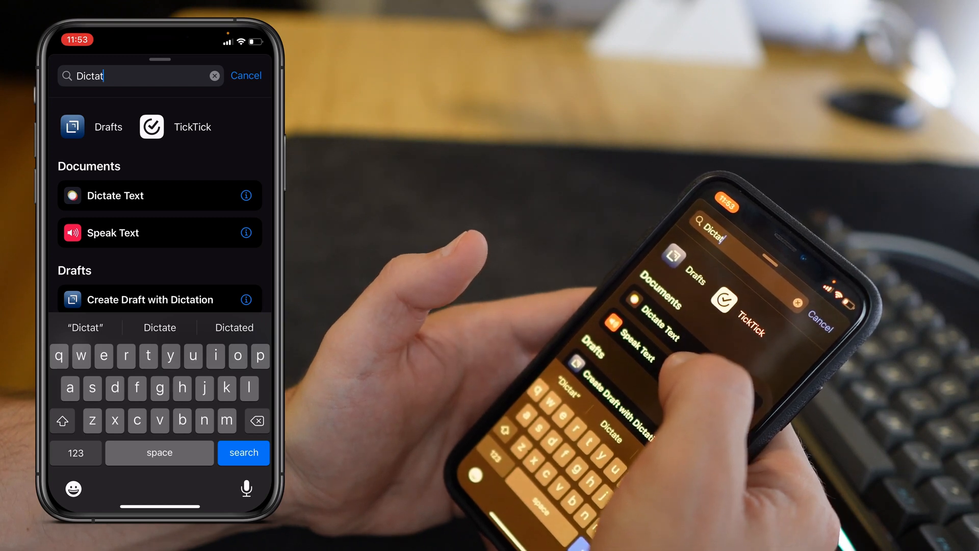
pyautogui.click(115, 195)
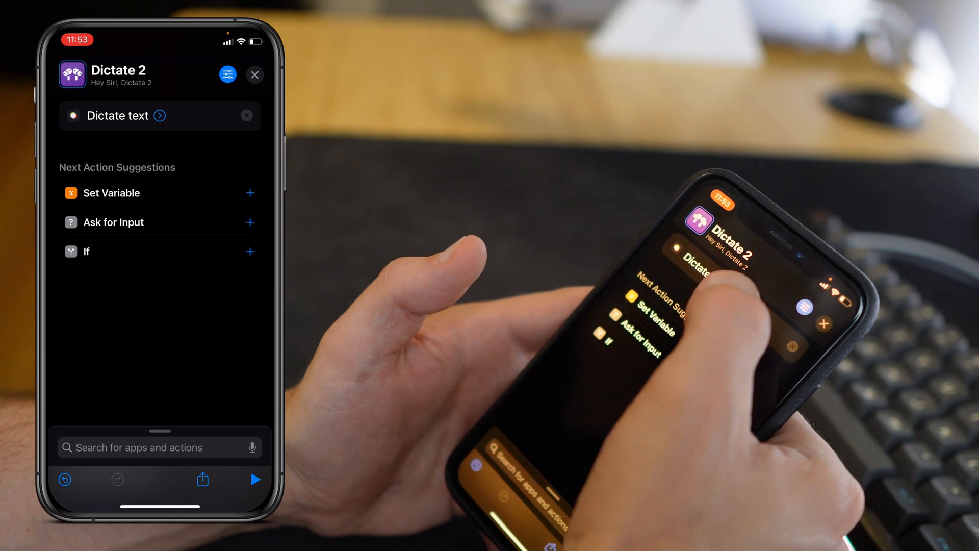
pyautogui.click(159, 115)
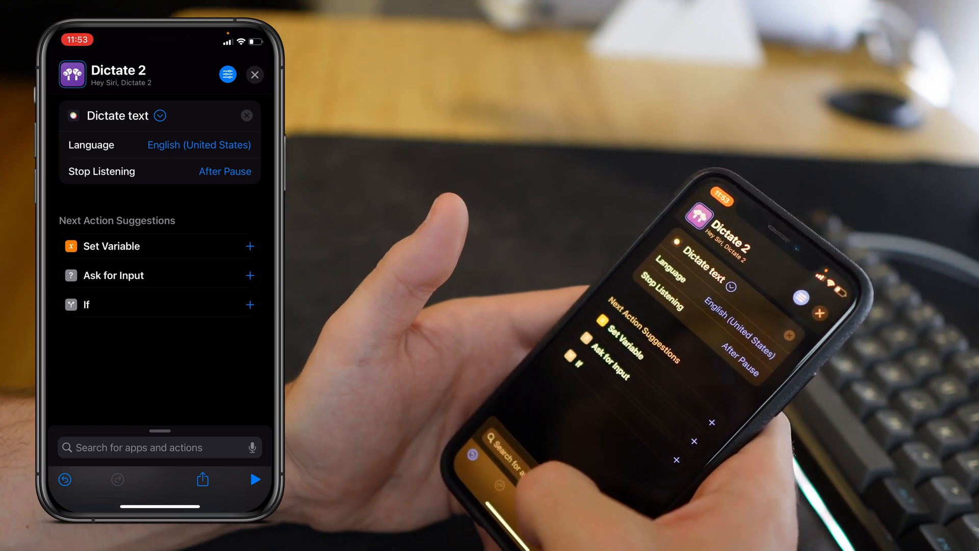
# - Add TickTick Add Tasks with Dictated Text as the task, and expand its Inbox/date/priority options
pyautogui.click(153, 447)
pyautogui.write('Ticktick')
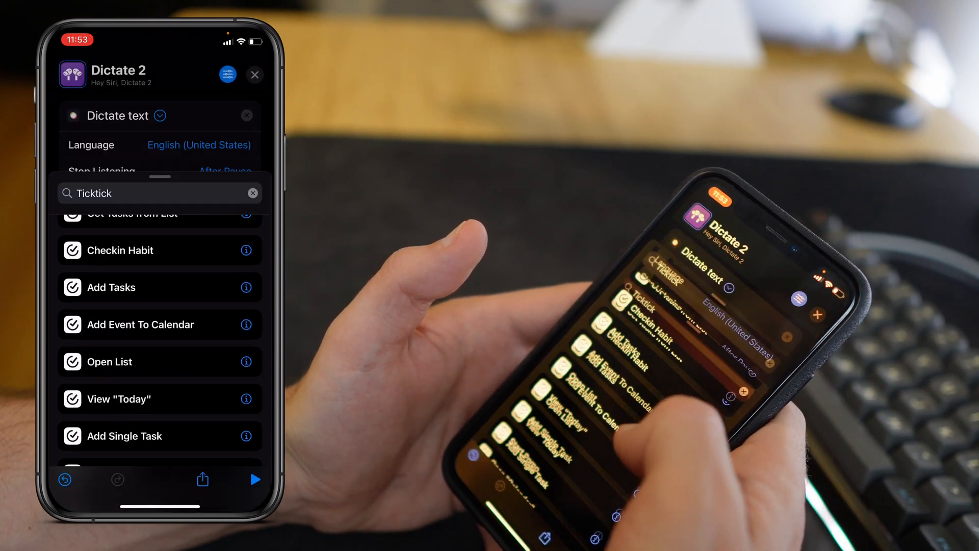
pyautogui.click(112, 287)
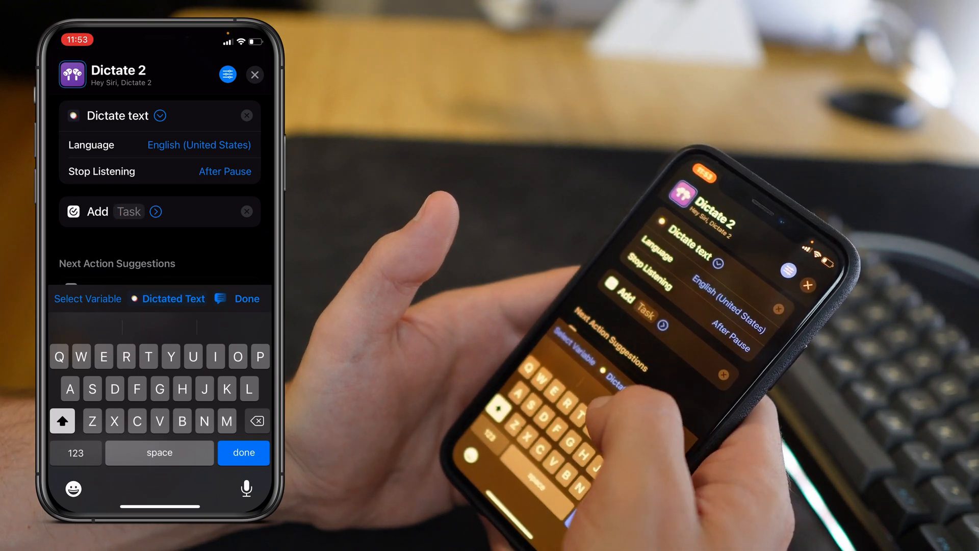
pyautogui.click(173, 299)
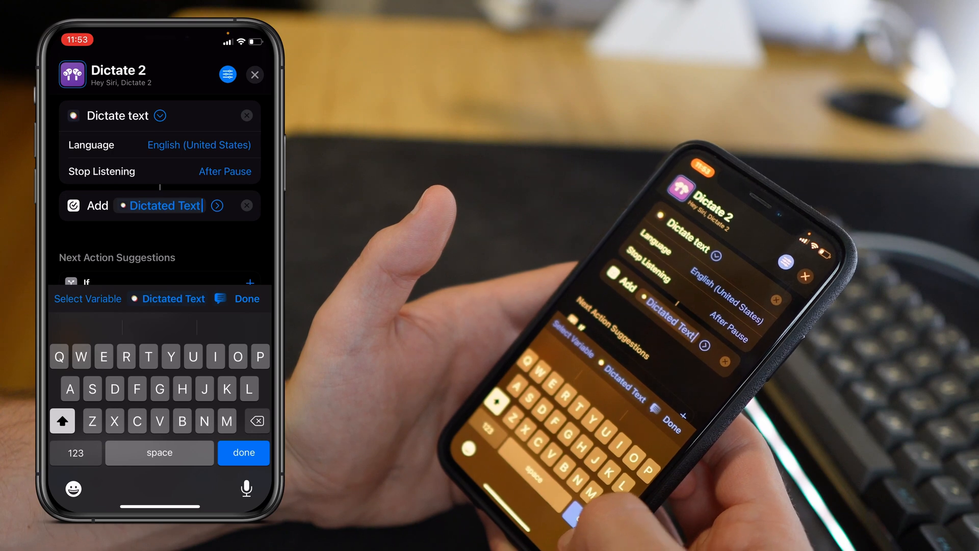
pyautogui.click(246, 299)
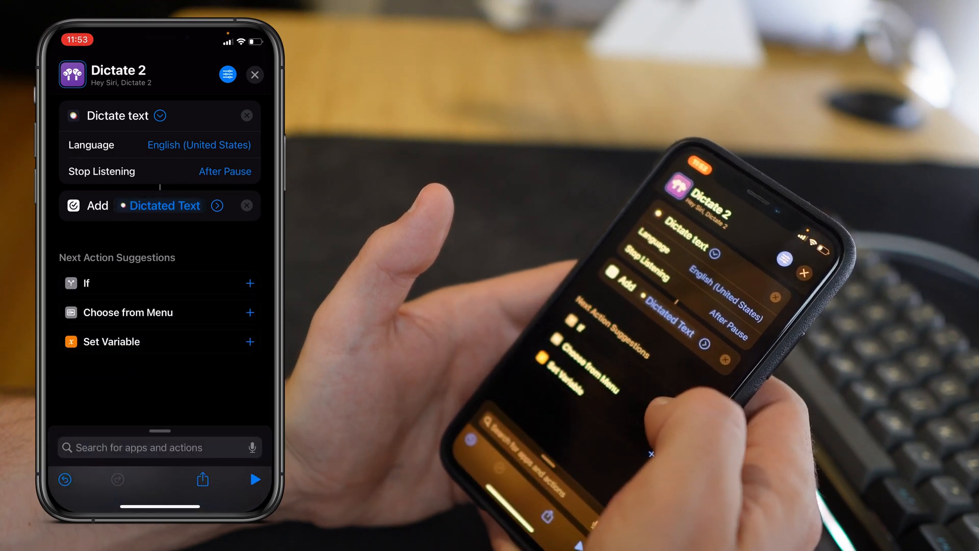
pyautogui.click(216, 206)
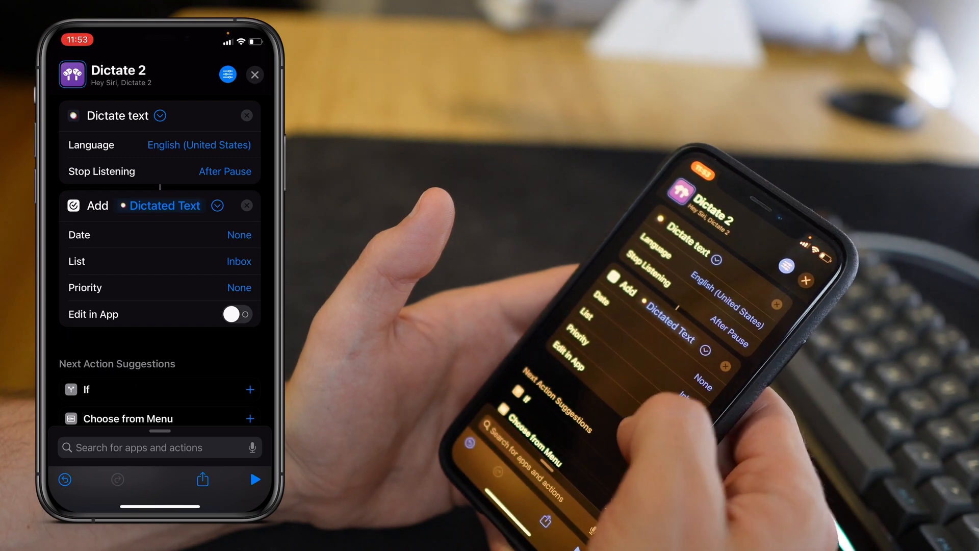
# - Turn on Edit in App and add the shortcut to the home screen named 'Dictate'
pyautogui.click(238, 314)
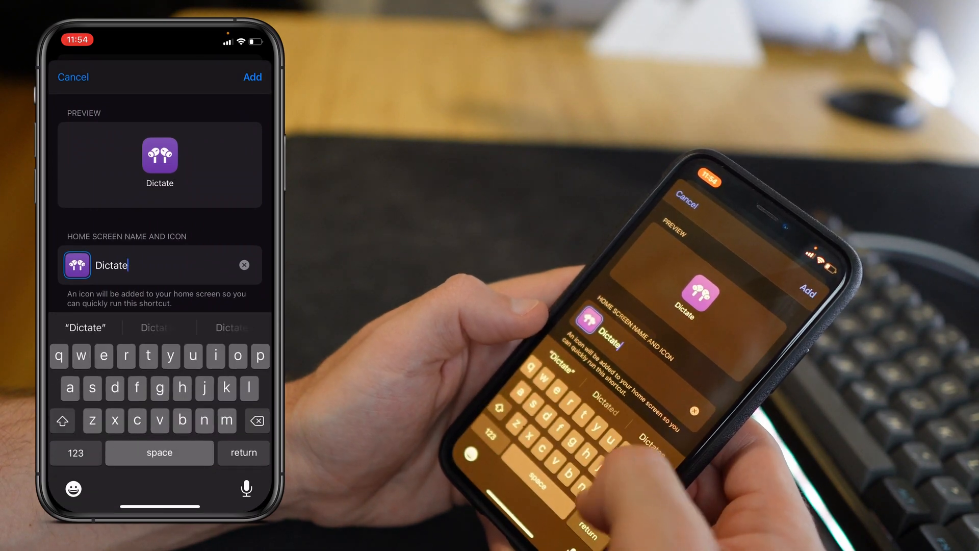
pyautogui.press('return')
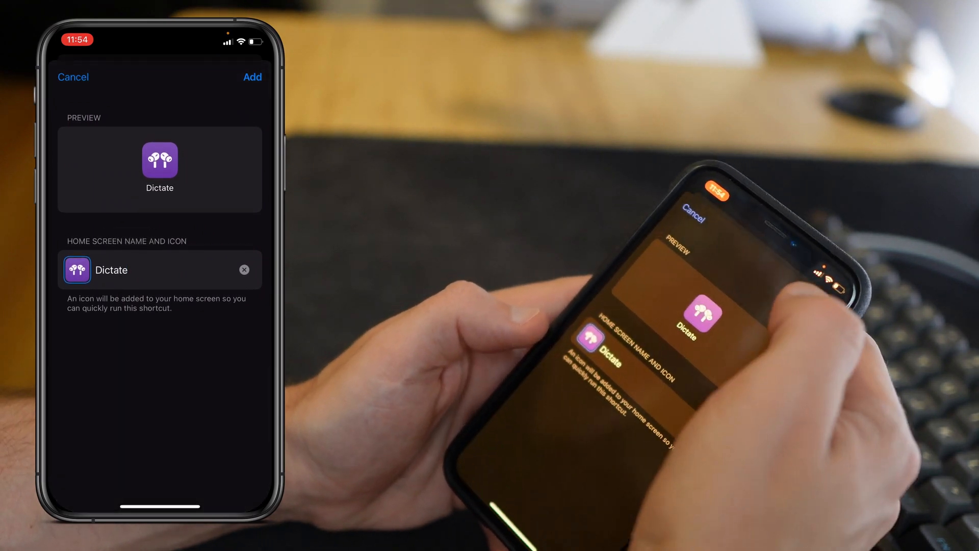
pyautogui.click(251, 77)
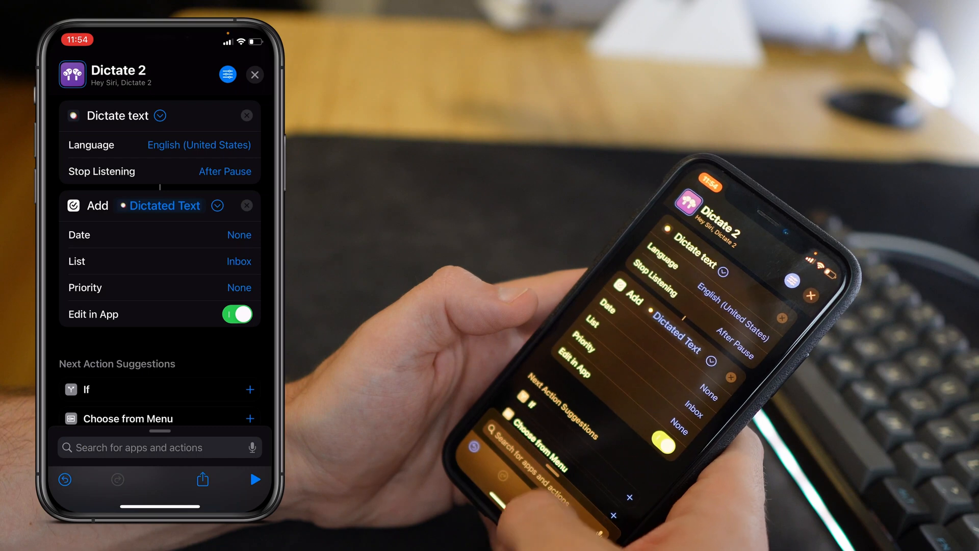
pyautogui.click(254, 74)
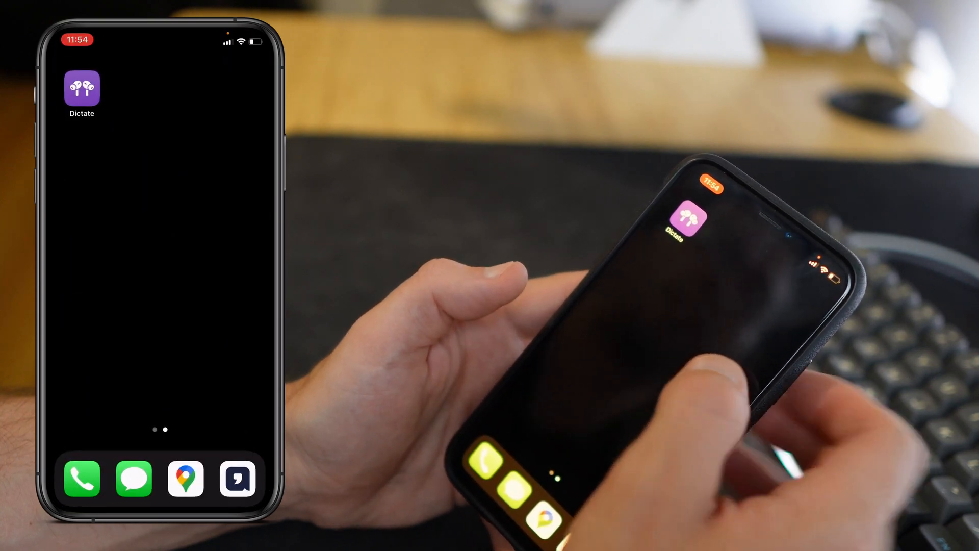
# - Run the Dictate icon, allow speech recognition, dictate 'My task', and allow TickTick access
pyautogui.click(82, 92)
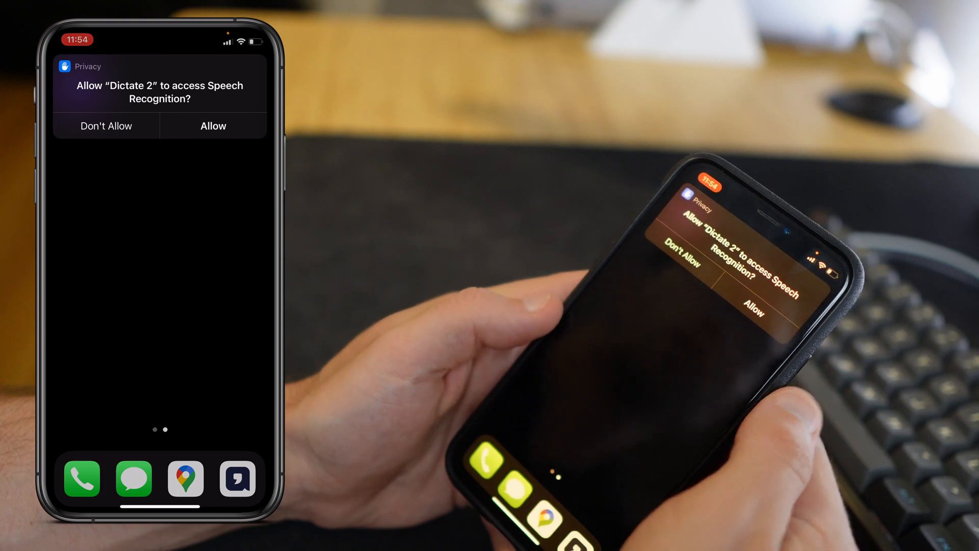
pyautogui.click(213, 125)
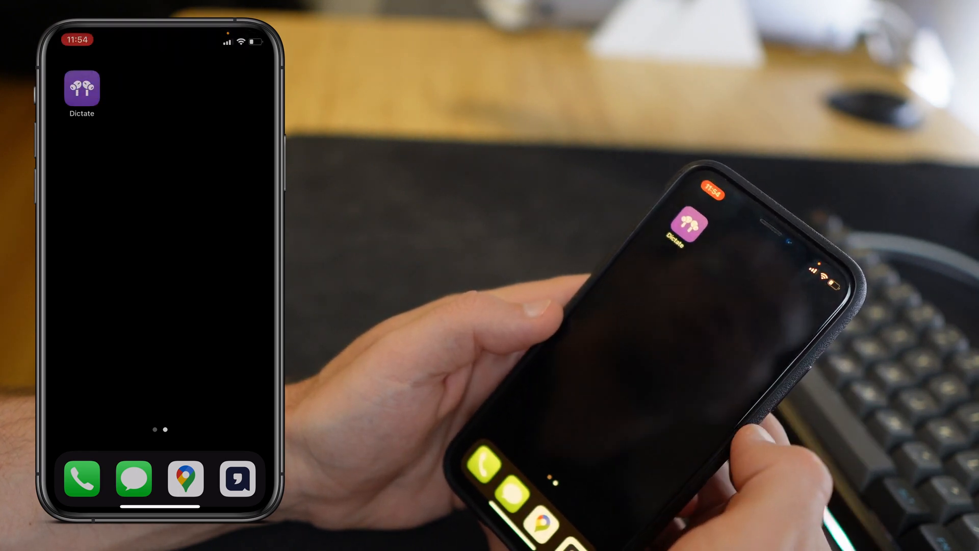
pyautogui.click(82, 93)
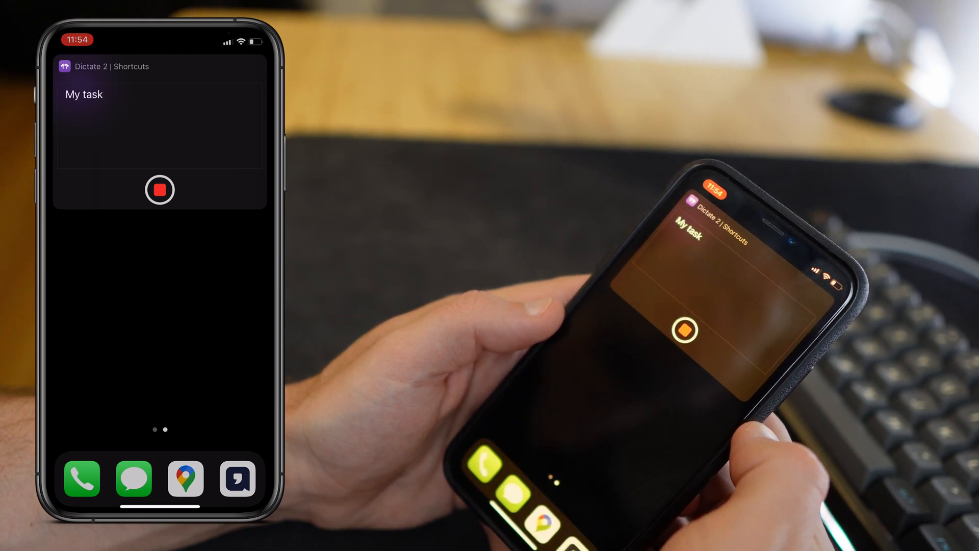
pyautogui.click(159, 190)
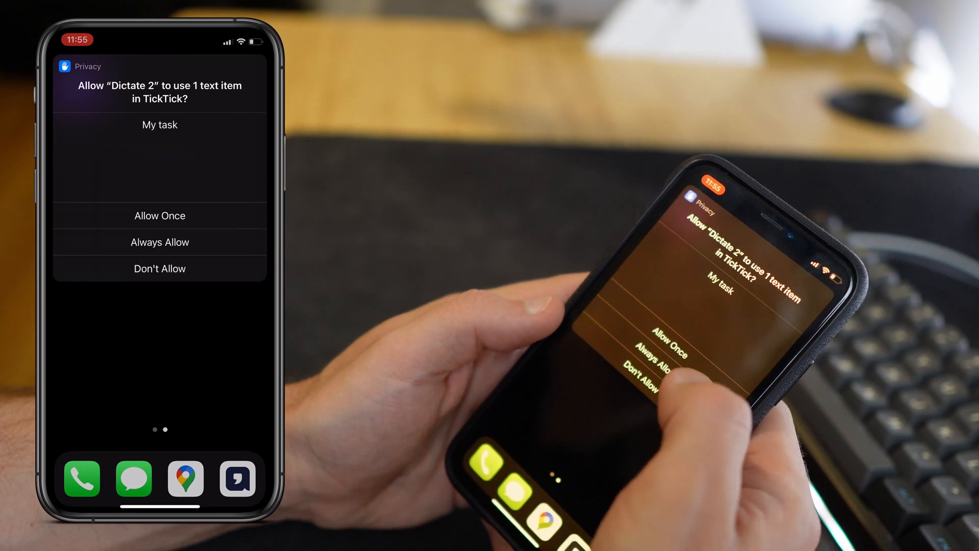
pyautogui.click(159, 215)
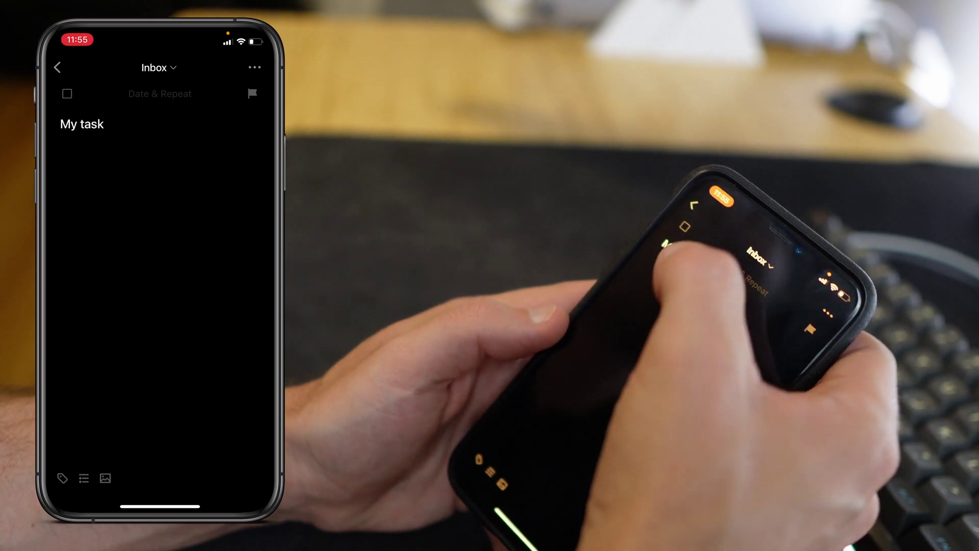
# - Exit TickTick to the home screen and reopen Shortcuts on All Shortcuts
pyautogui.click(59, 67)
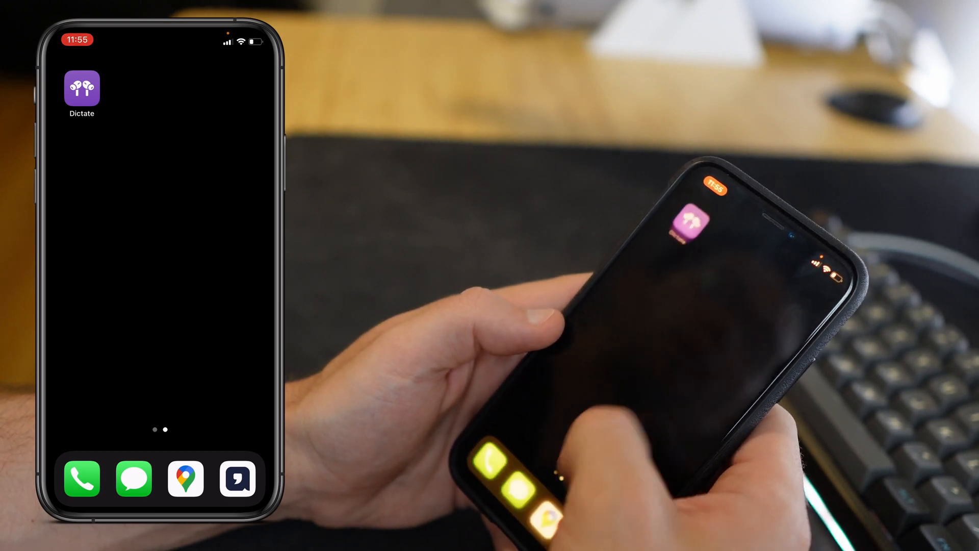
pyautogui.click(81, 88)
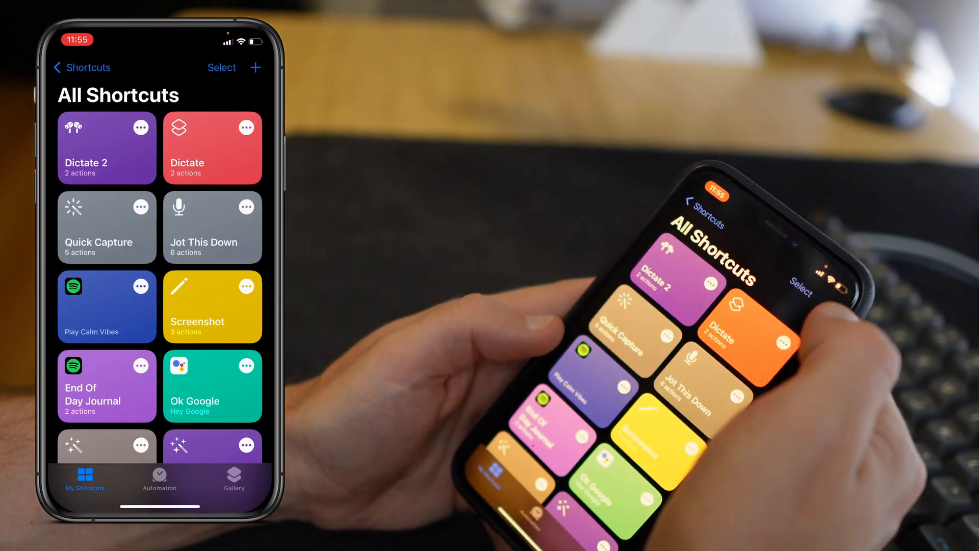
# - Create another new shortcut and set its icon to an orange peace-sign glyph
pyautogui.click(255, 67)
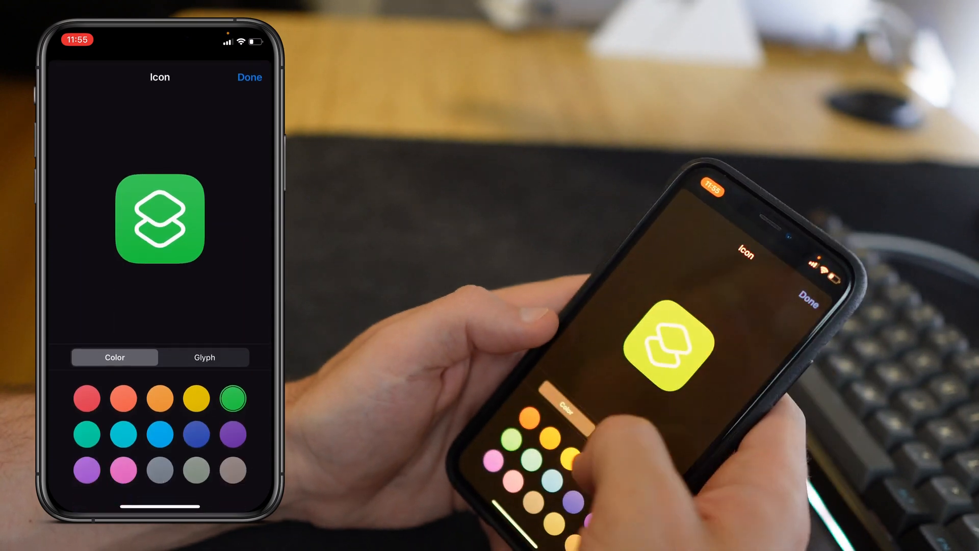
pyautogui.click(205, 357)
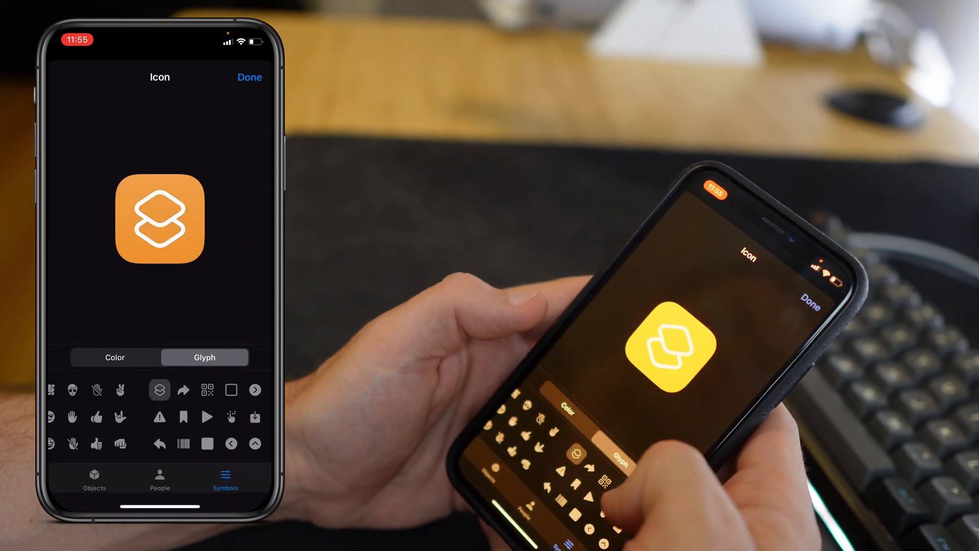
pyautogui.click(121, 390)
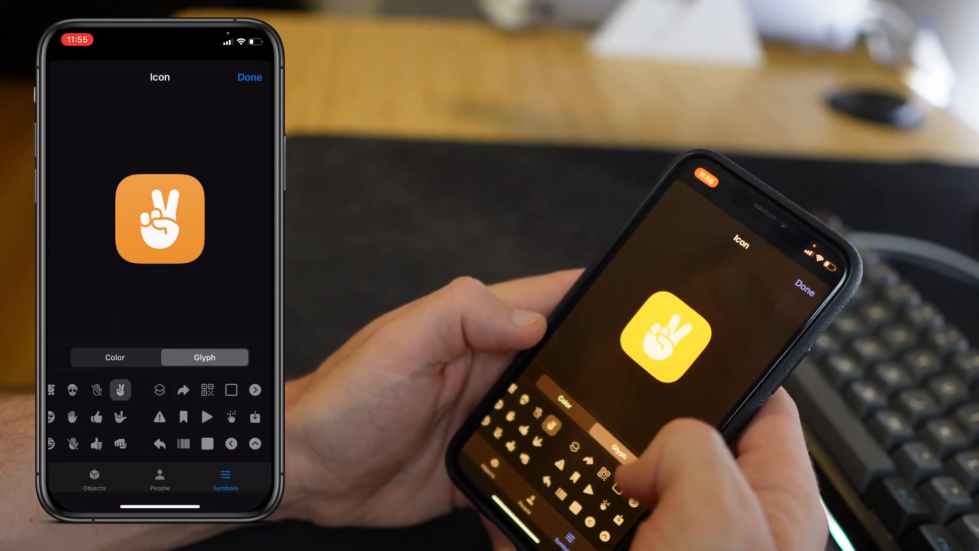
pyautogui.click(249, 77)
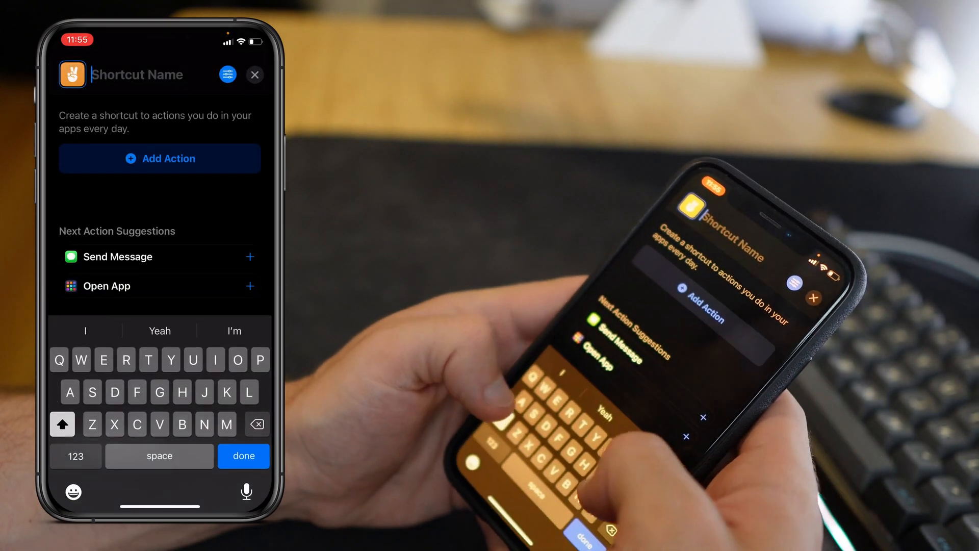
# - Name the shortcut 'Quick Capture', dismiss the duplicate-name alert, and search actions for 'Ticktick'
pyautogui.write('Quick c')
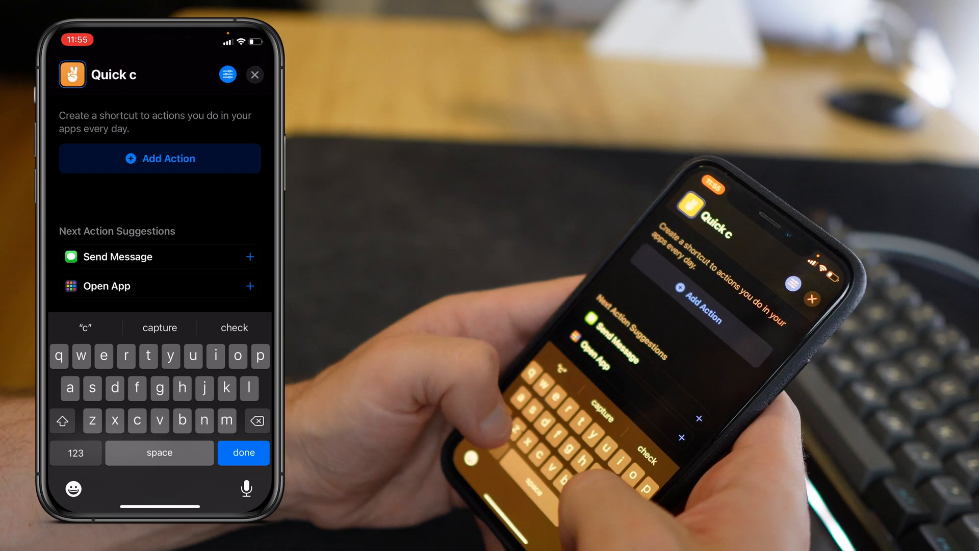
pyautogui.write('aptur')
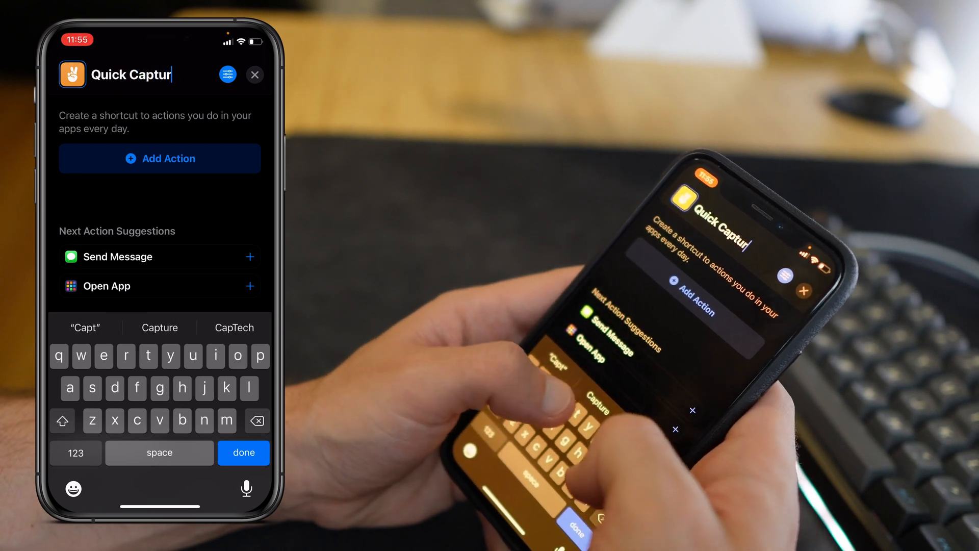
pyautogui.write('e')
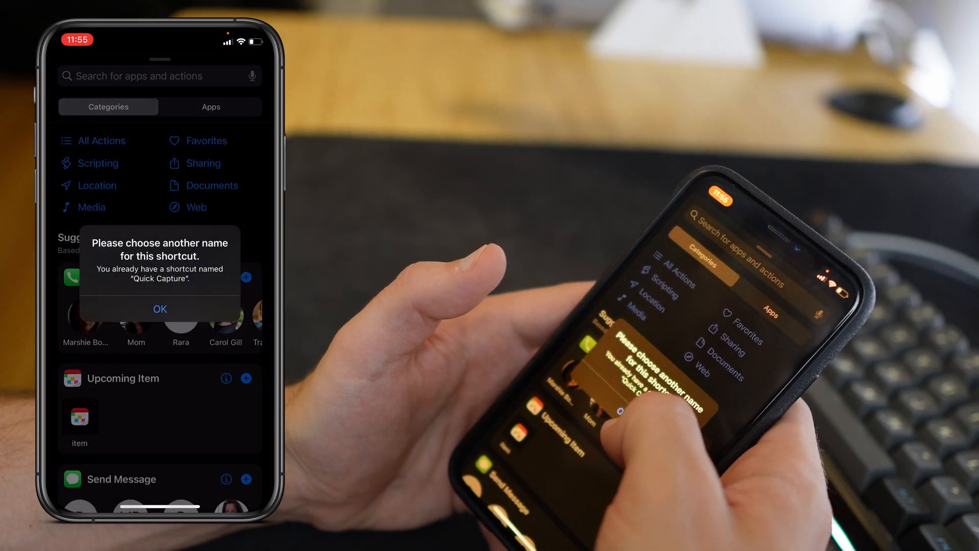
pyautogui.click(160, 309)
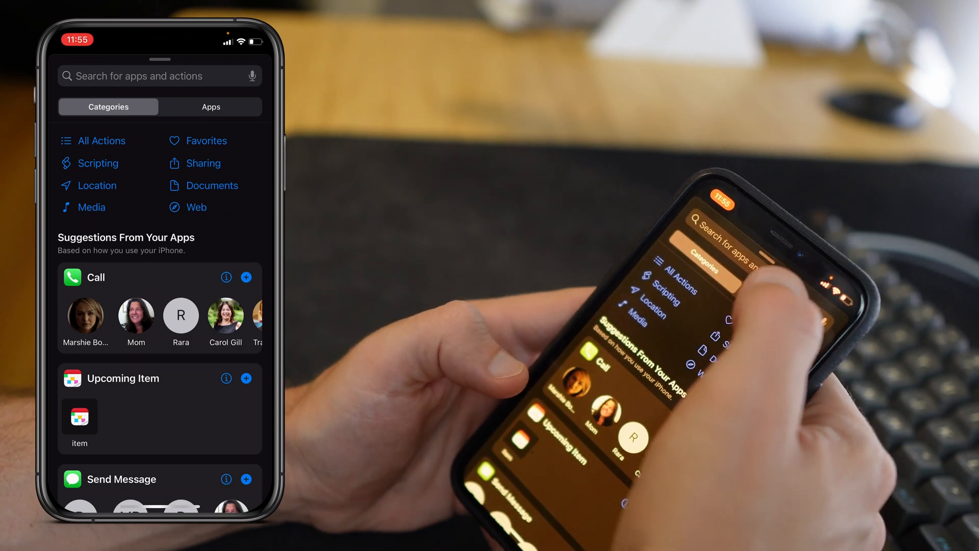
pyautogui.write('T')
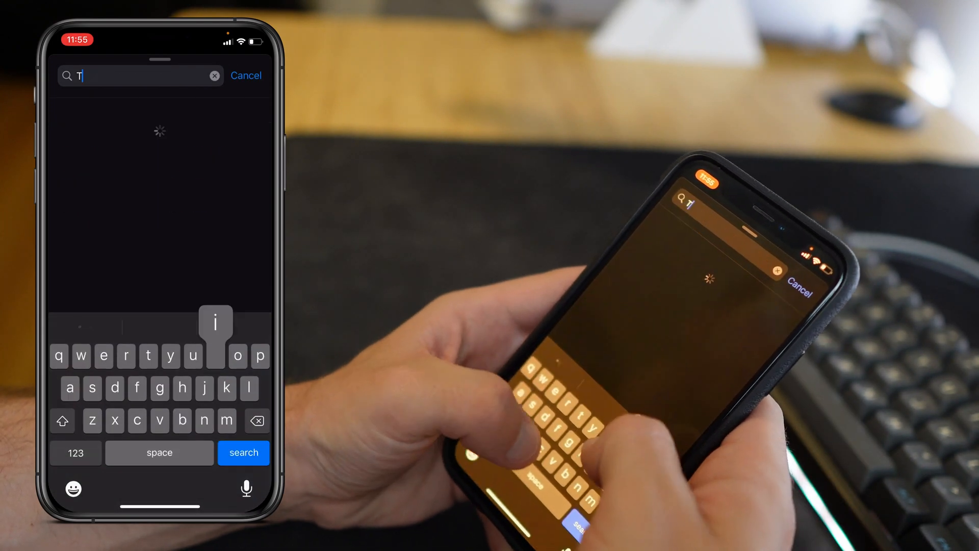
pyautogui.write('icktick')
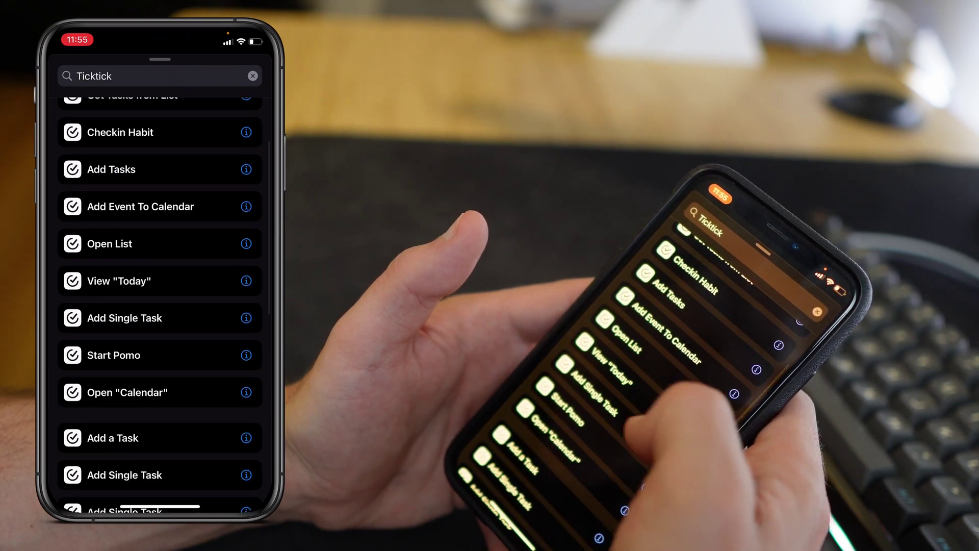
# - Add TickTick Add Single Task with Task set to Ask Each Time and Edit in App on
pyautogui.click(111, 169)
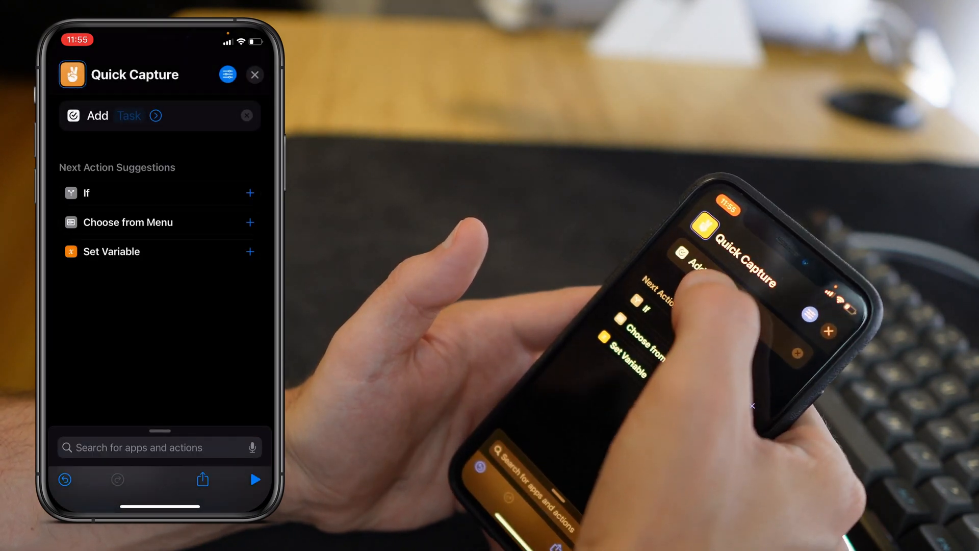
pyautogui.click(129, 116)
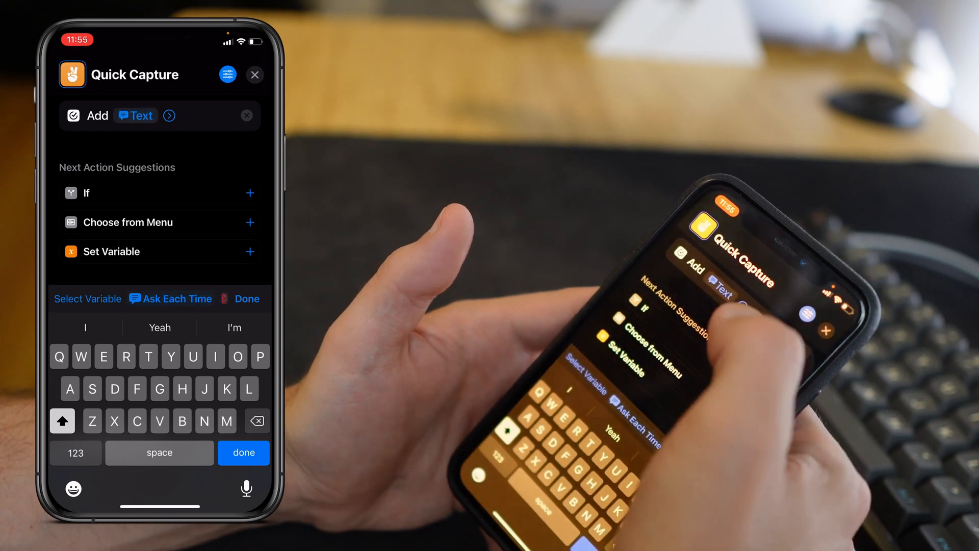
pyautogui.click(243, 452)
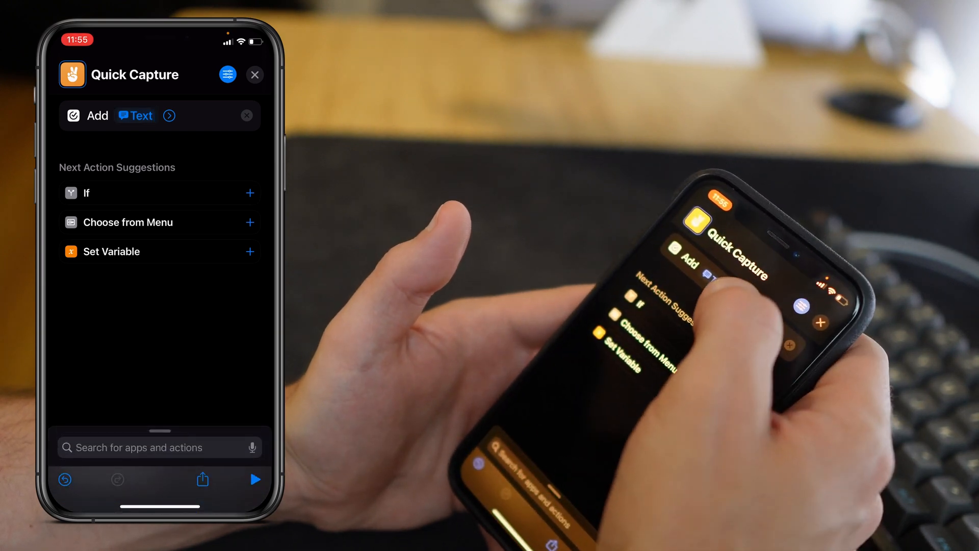
pyautogui.click(169, 115)
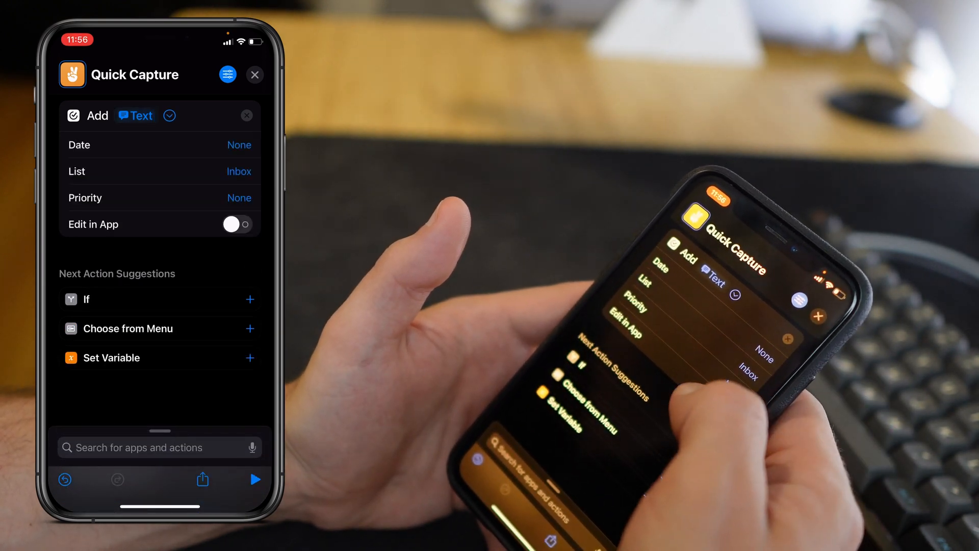
pyautogui.click(237, 225)
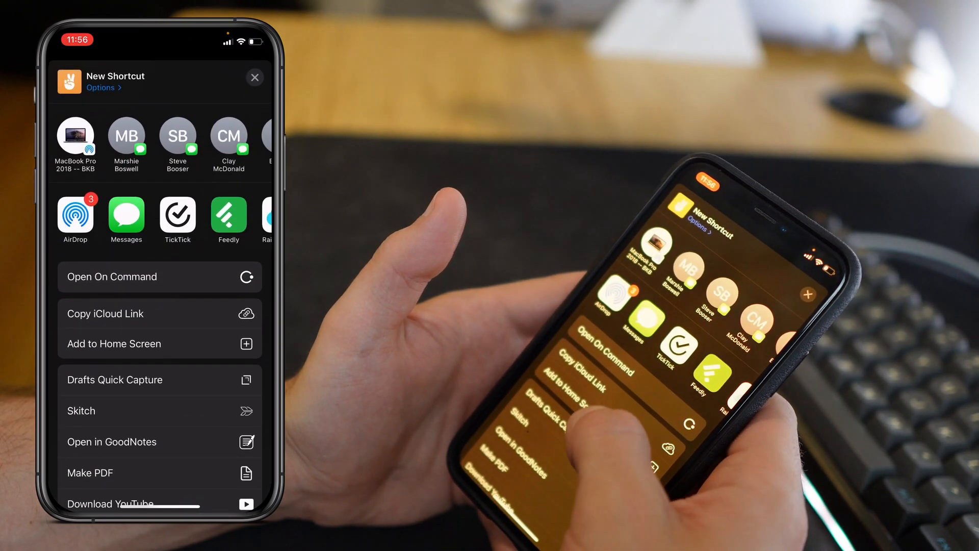
# - Add the Quick Capture shortcut to the home screen
pyautogui.click(160, 344)
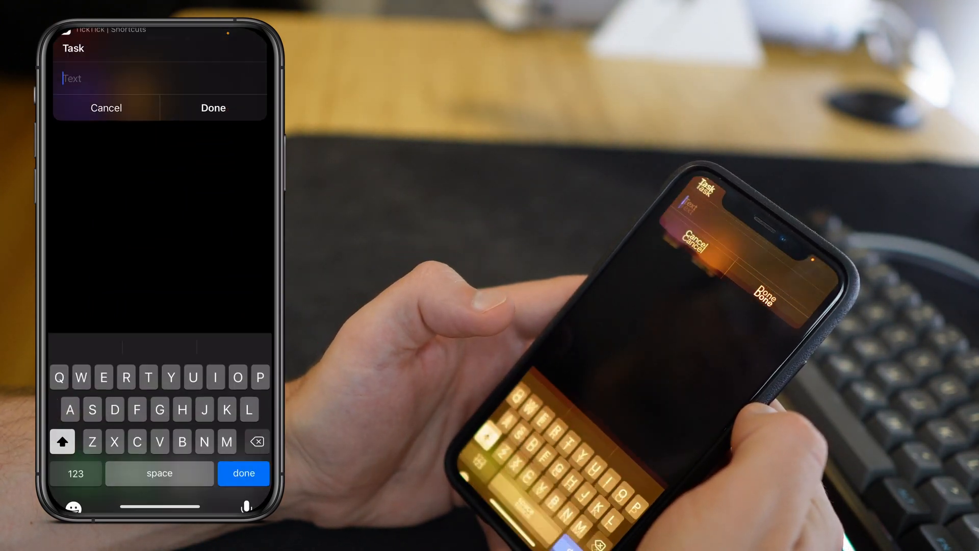
# - Enter 'My task' in the TickTick prompt and allow the shortcut to share data
pyautogui.write('Fhdjdj')
pyautogui.write('M')
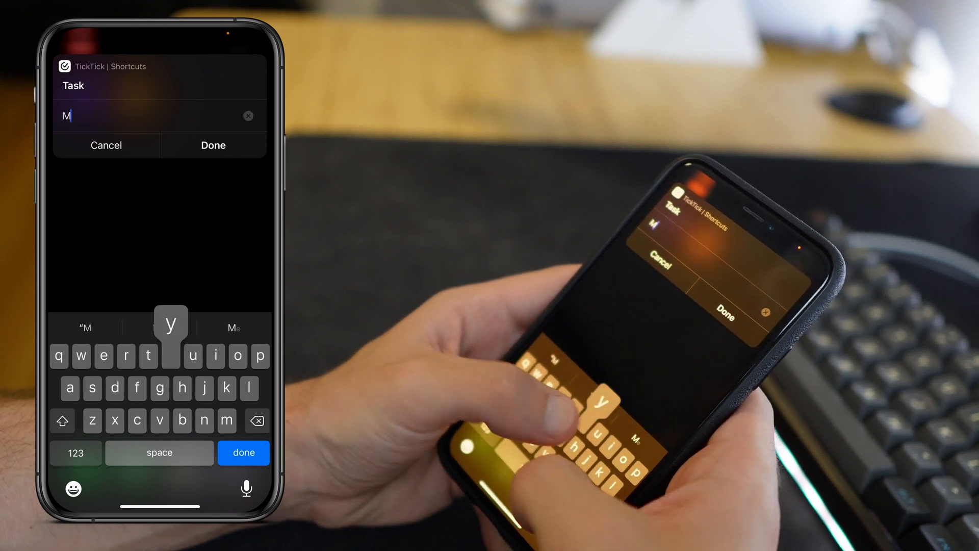
pyautogui.write('y task')
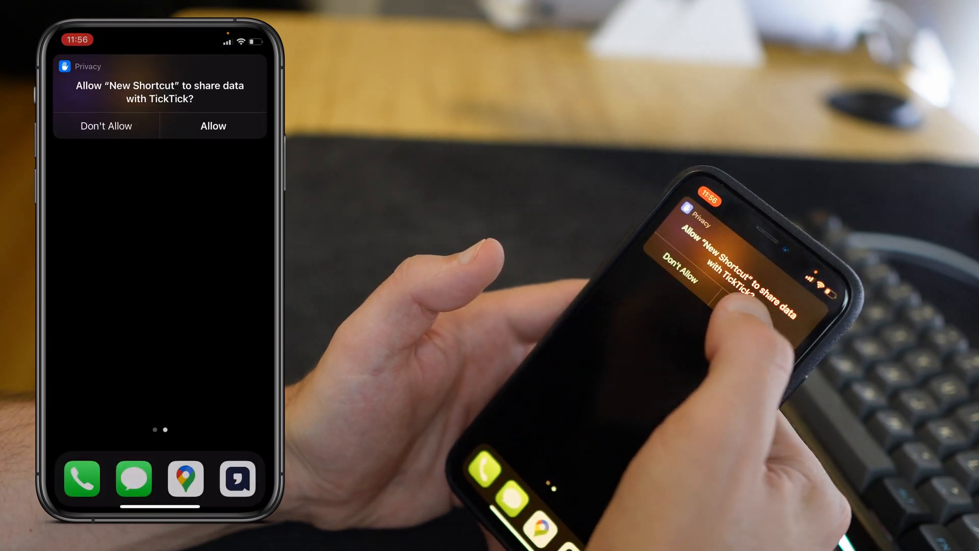
pyautogui.click(213, 126)
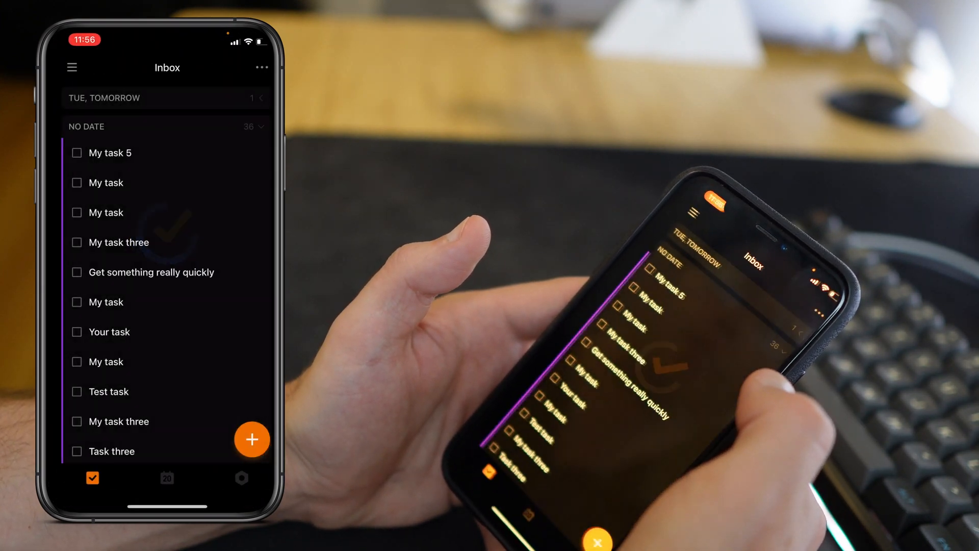
pyautogui.click(111, 153)
pyautogui.write('shortc')
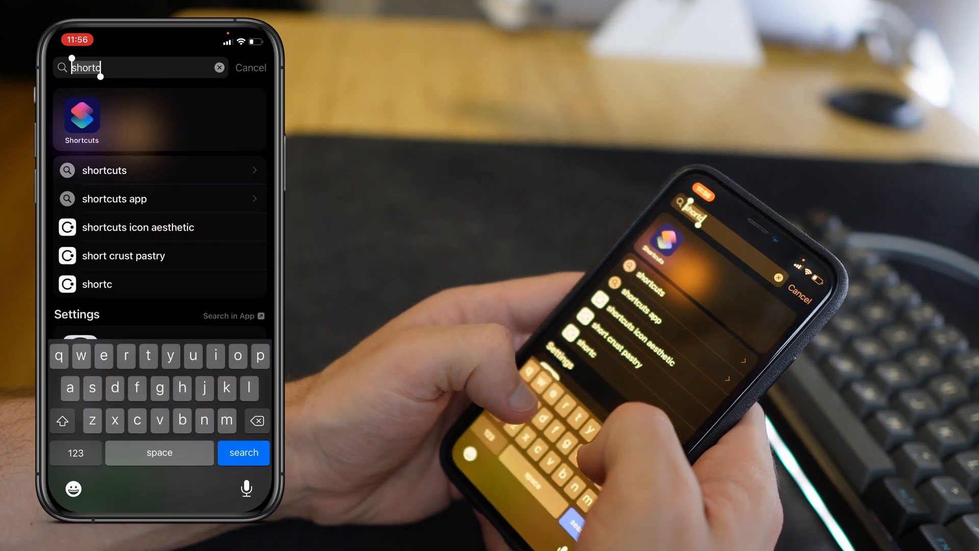
# - Find Settings via Spotlight and navigate Accessibility > Touch to the Back Tap page
pyautogui.write('settings')
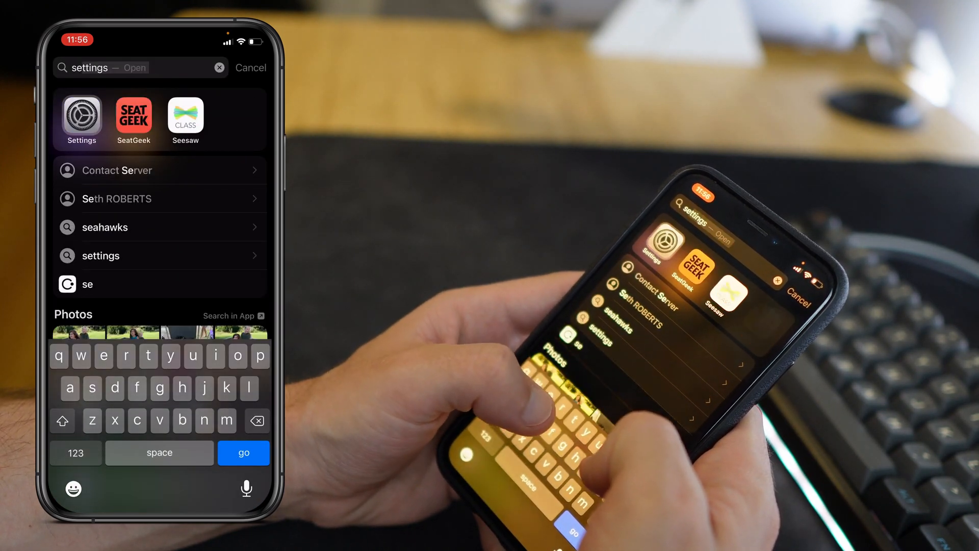
pyautogui.click(81, 116)
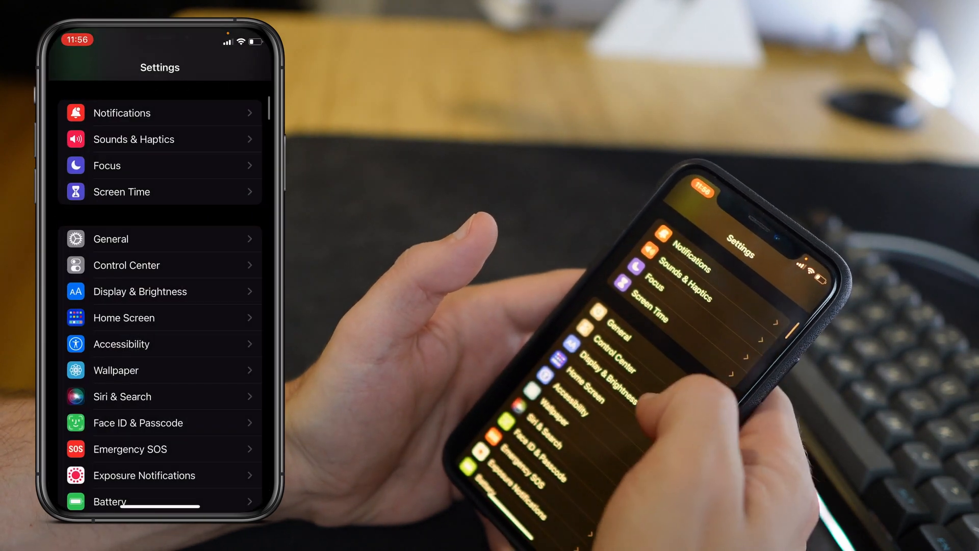
pyautogui.click(121, 344)
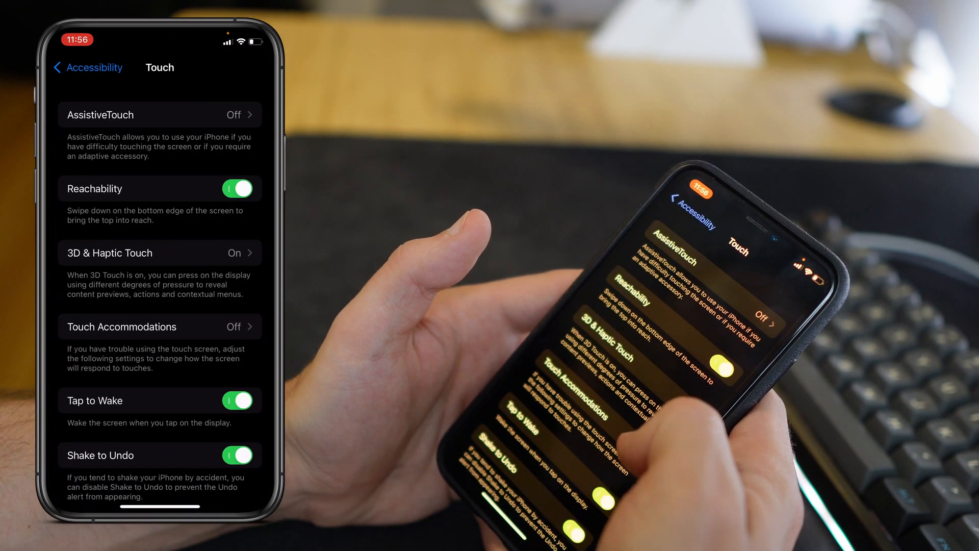
pyautogui.scroll(-3)
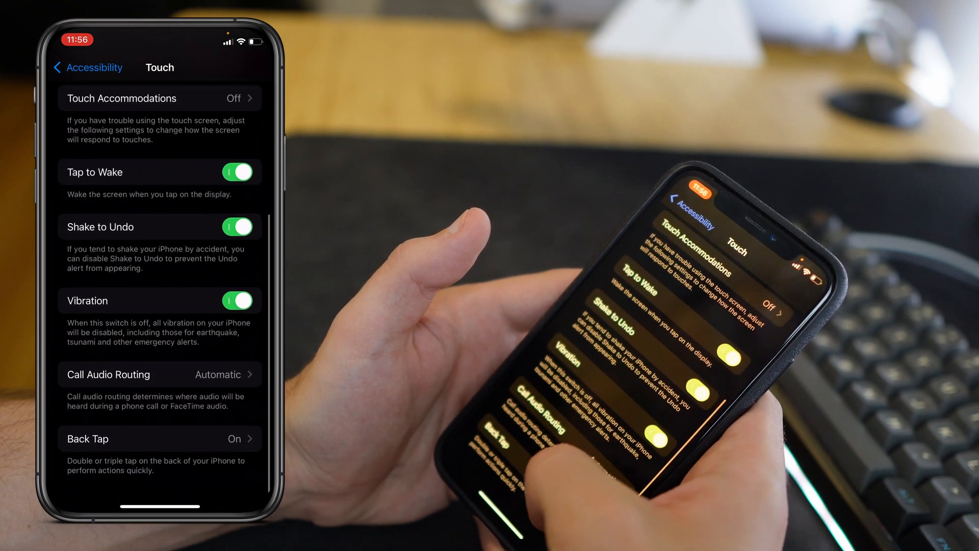
pyautogui.click(160, 438)
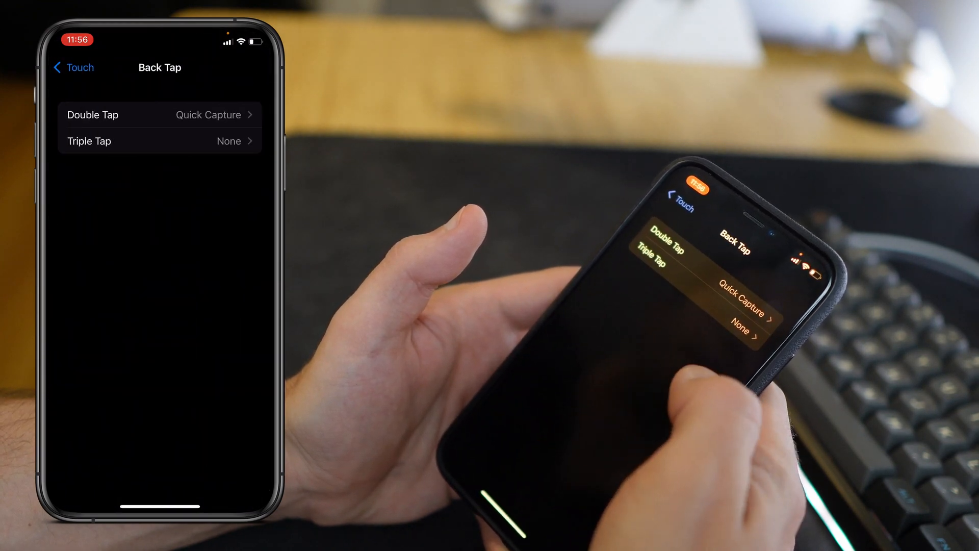
# - Open the Double Tap action list and scroll to the checked Quick Capture shortcut
pyautogui.click(92, 114)
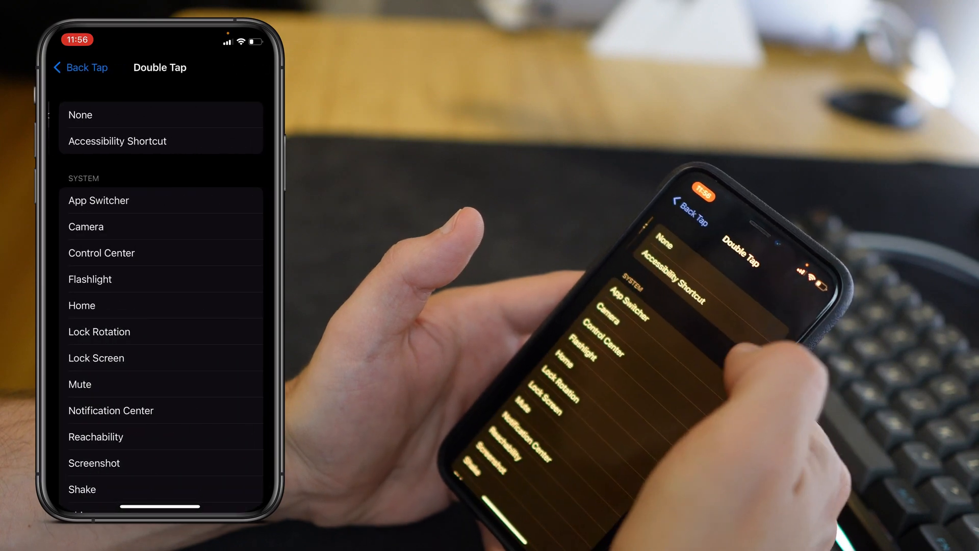
pyautogui.scroll(-3)
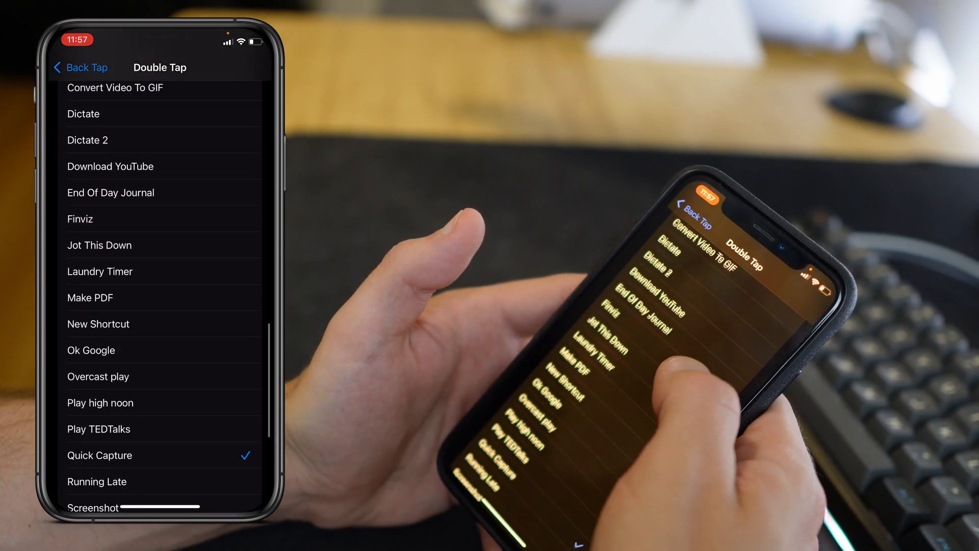
pyautogui.scroll(-3)
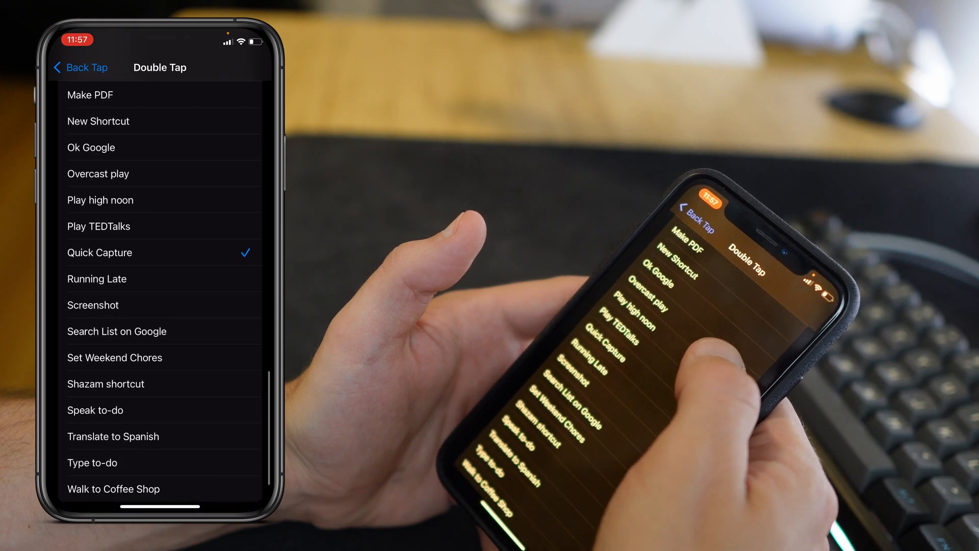